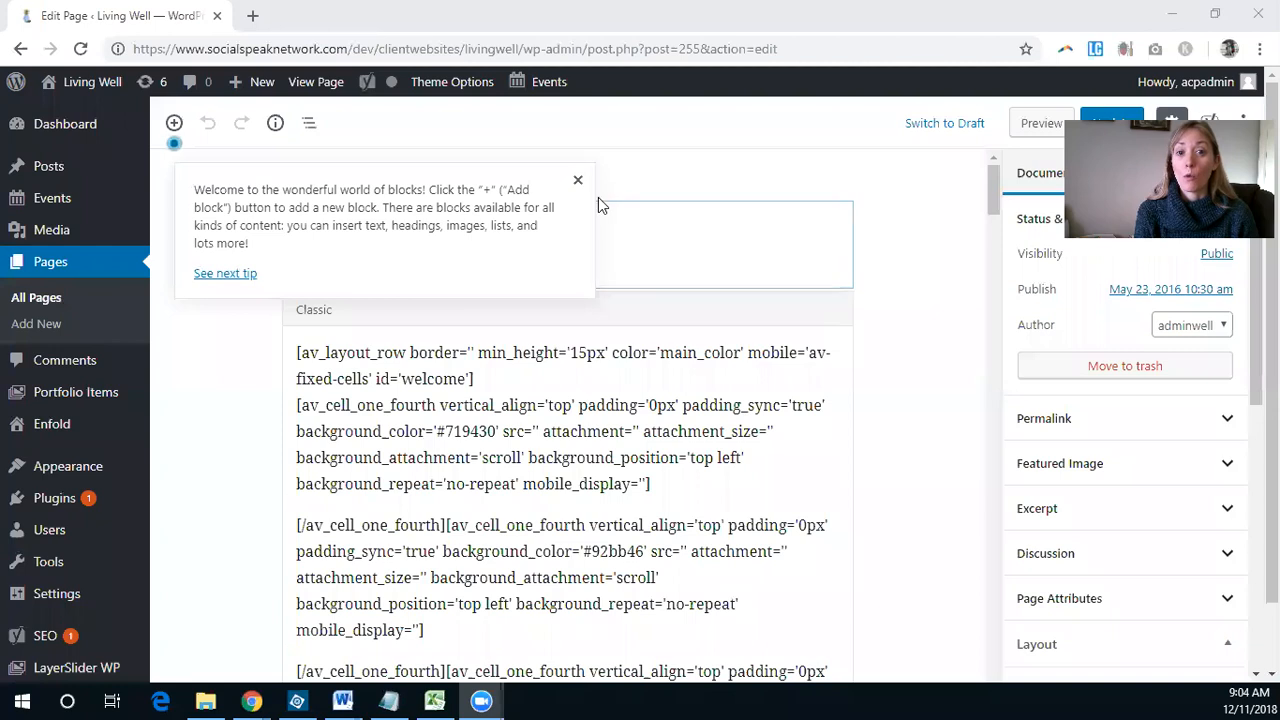
# Dismiss the blocks welcome tip, review the Contact page shortcodes, and view the live page
pyautogui.click(577, 180)
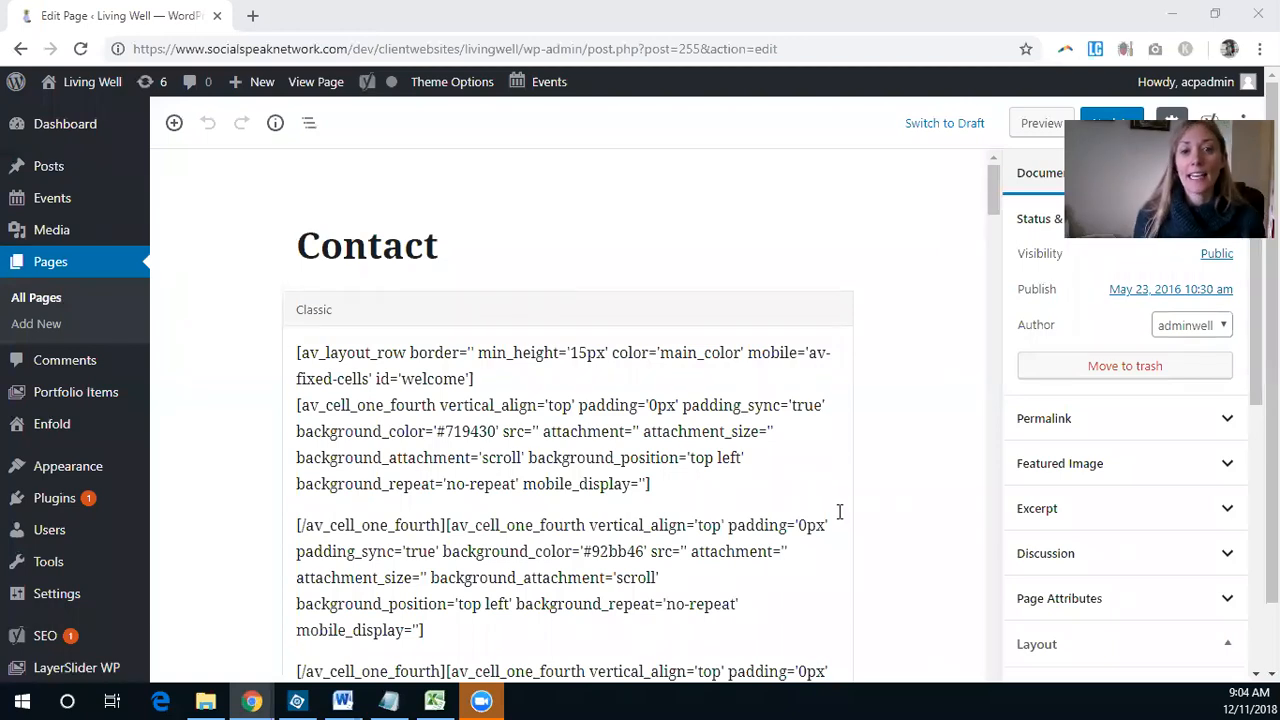
pyautogui.scroll(-3)
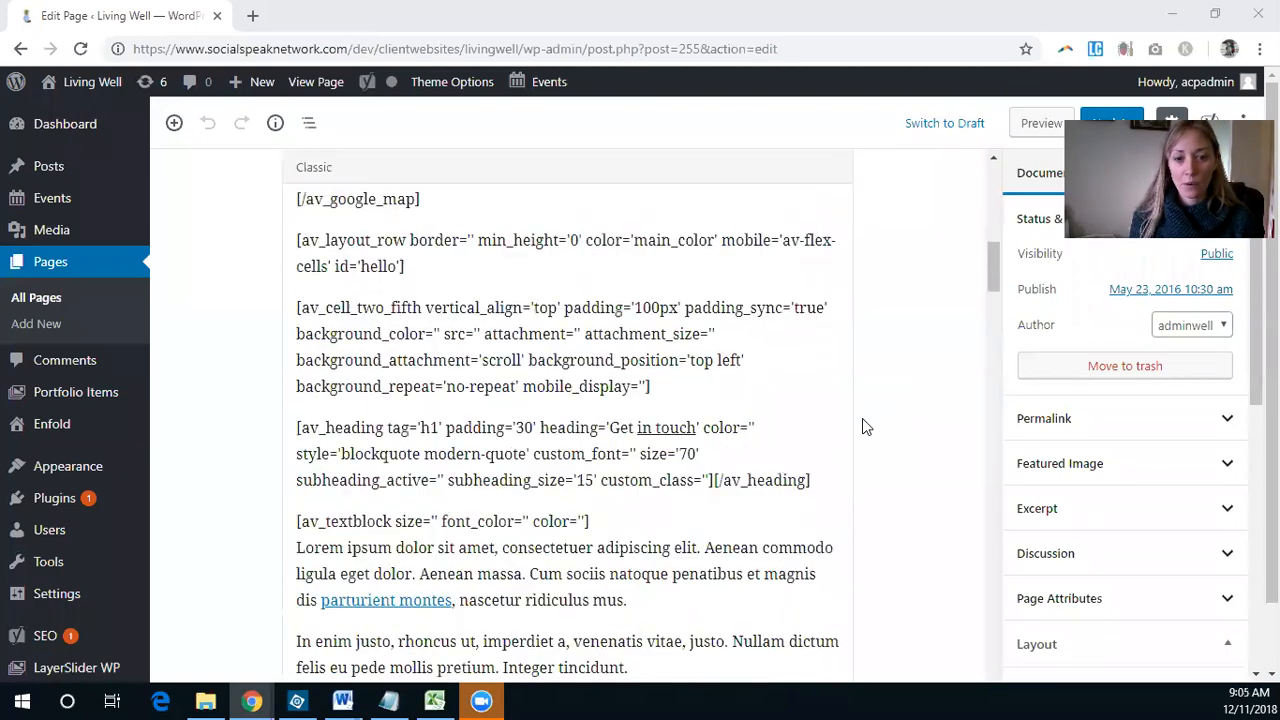
pyautogui.scroll(-3)
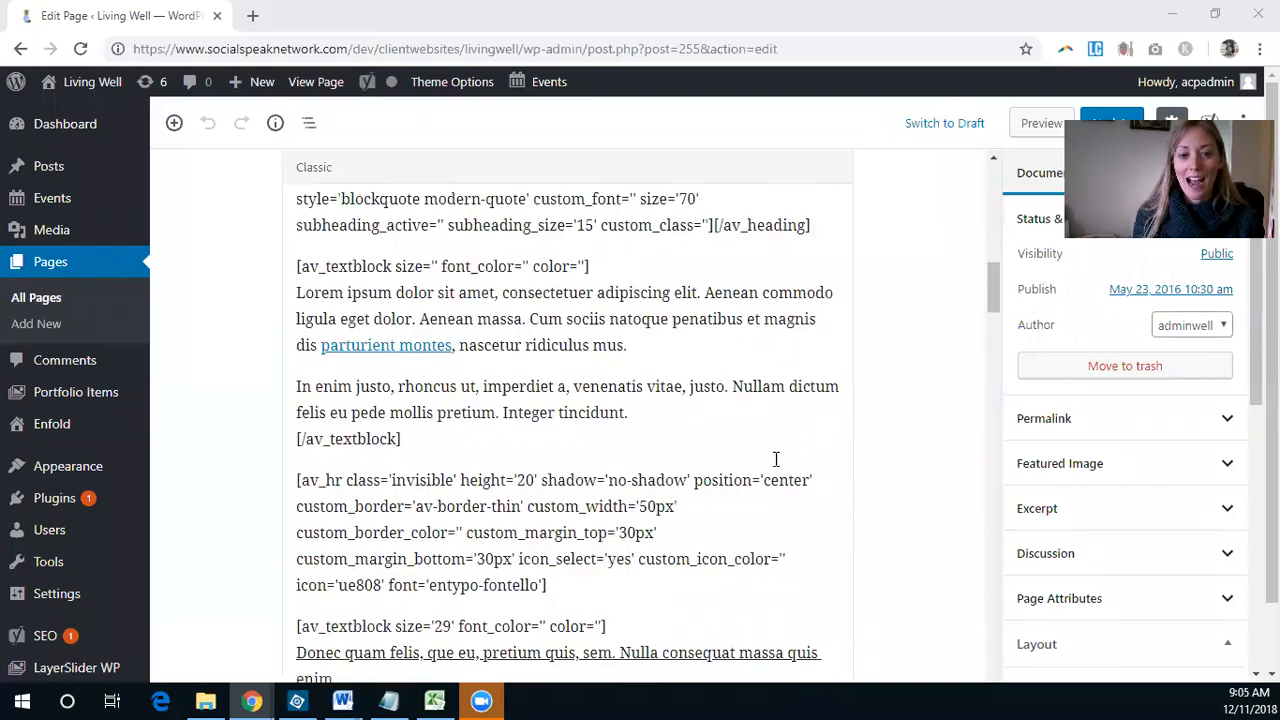
pyautogui.scroll(-3)
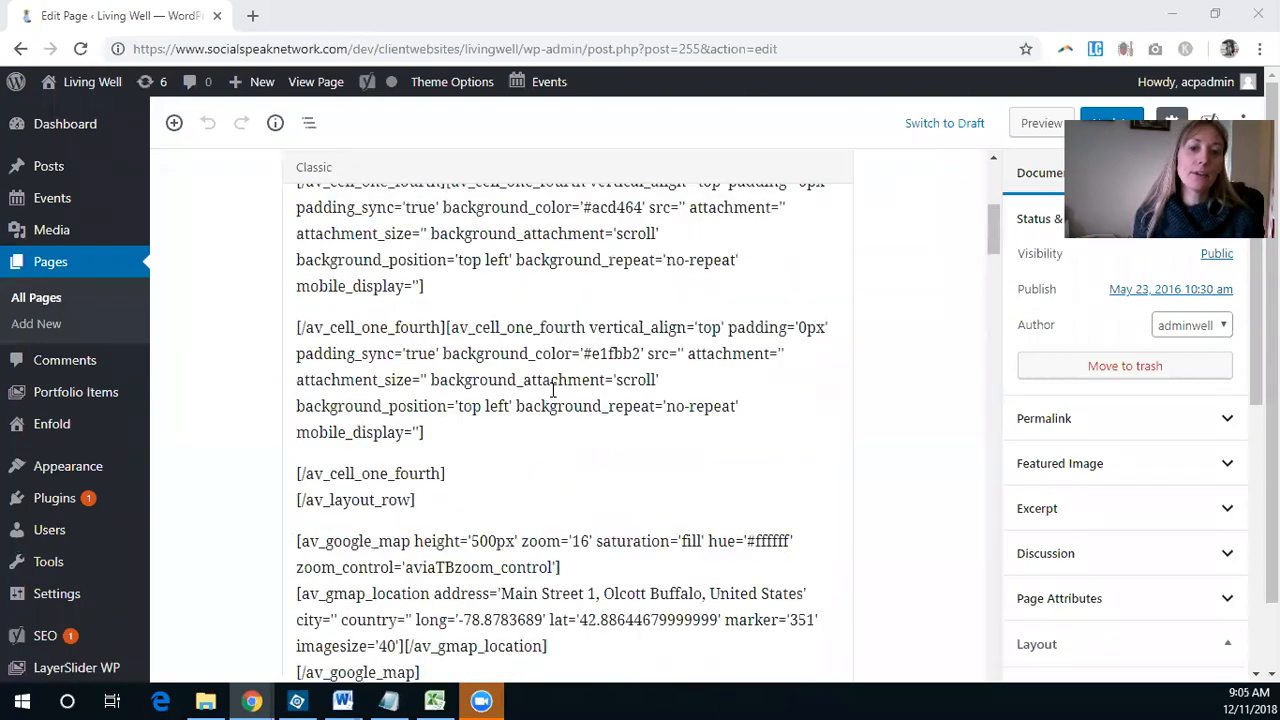
pyautogui.scroll(3)
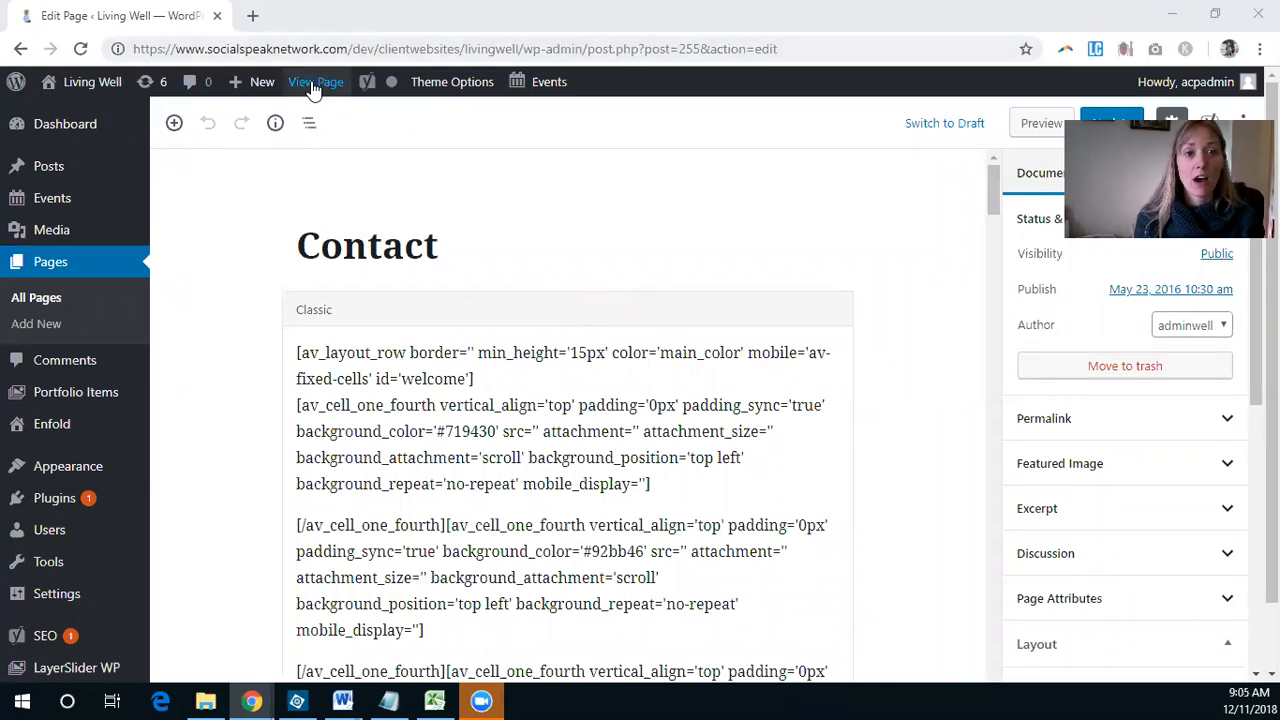
pyautogui.click(315, 82)
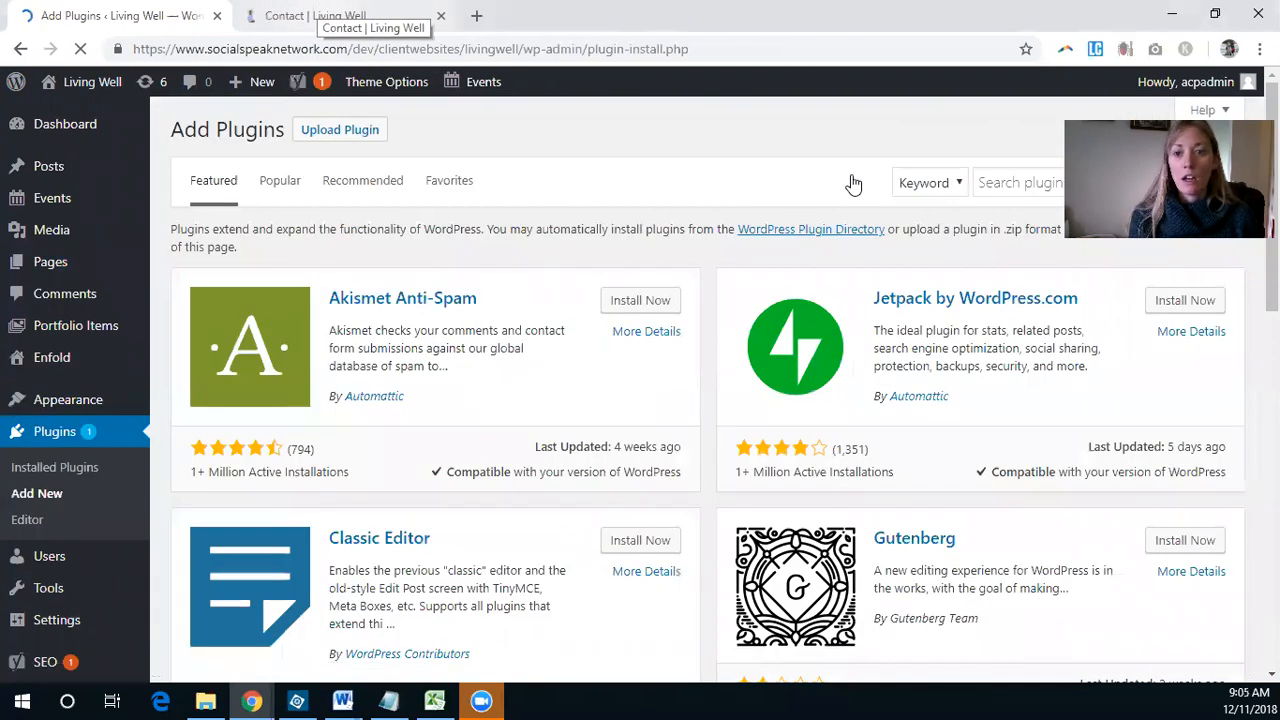
# Search plugins for 'content editor', install Classic Editor, and return to the live Contact page
pyautogui.write('content')
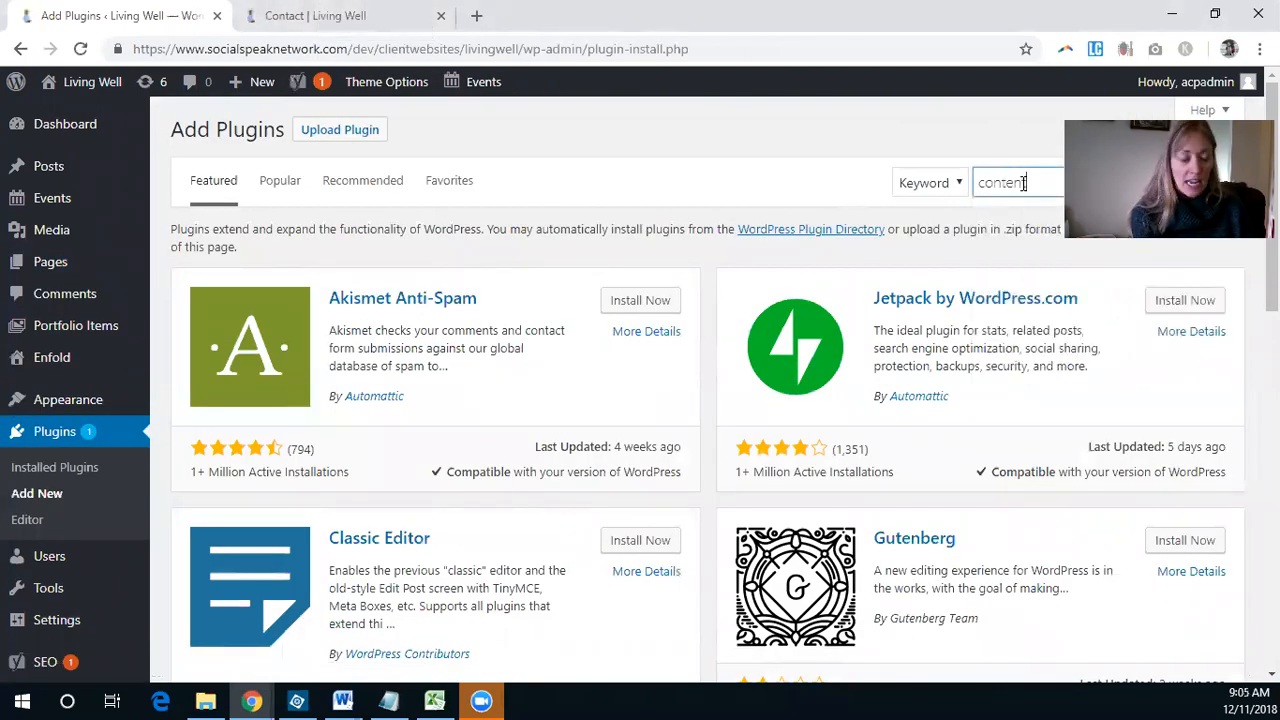
pyautogui.write('editor')
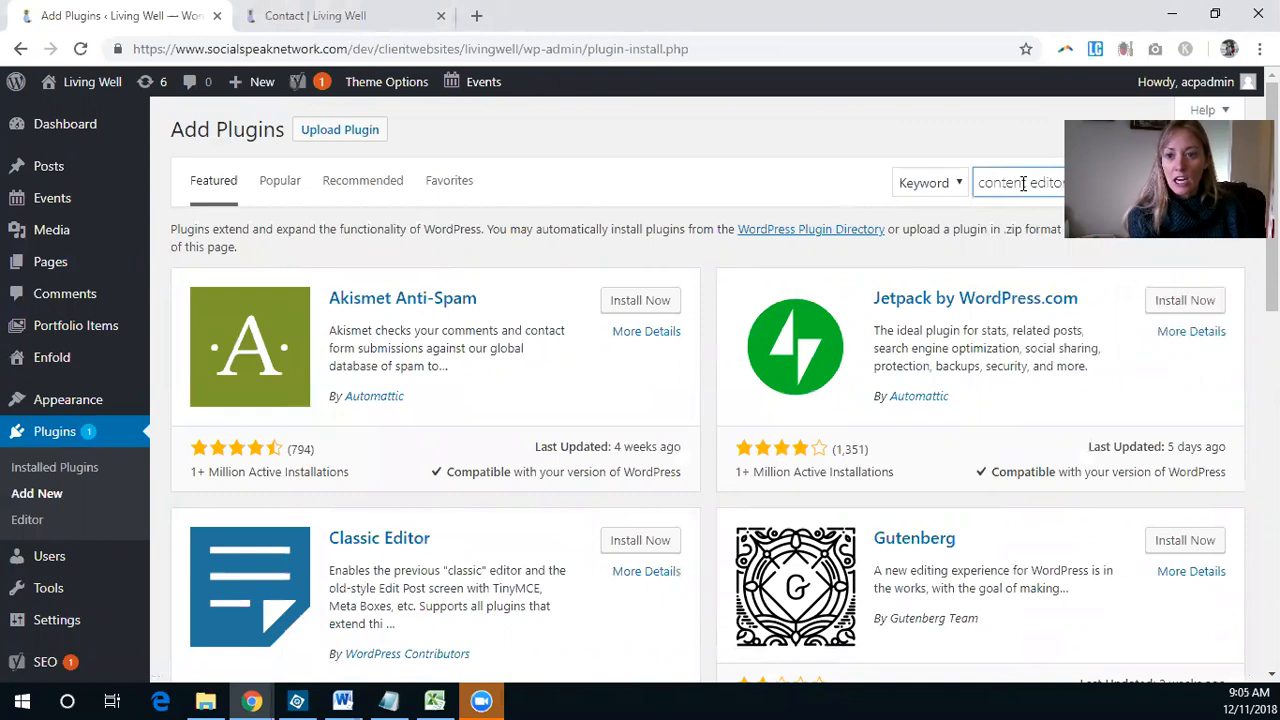
pyautogui.press('Return')
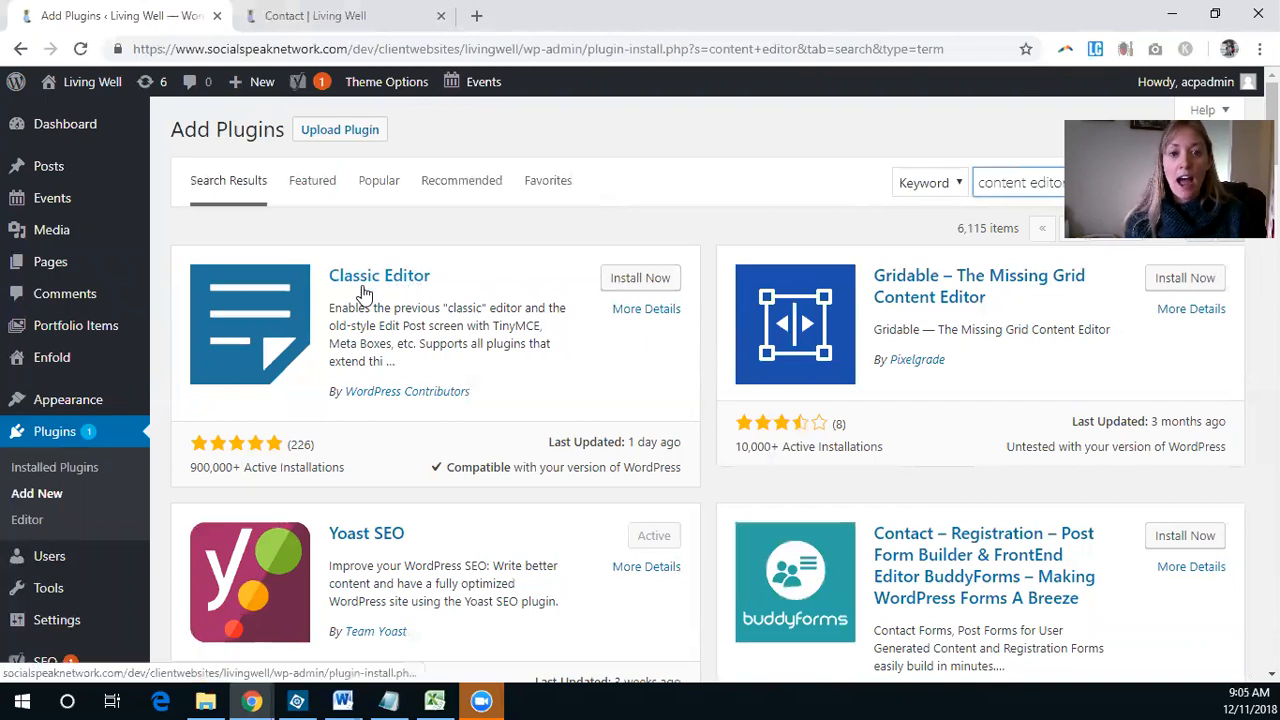
pyautogui.moveTo(463, 411)
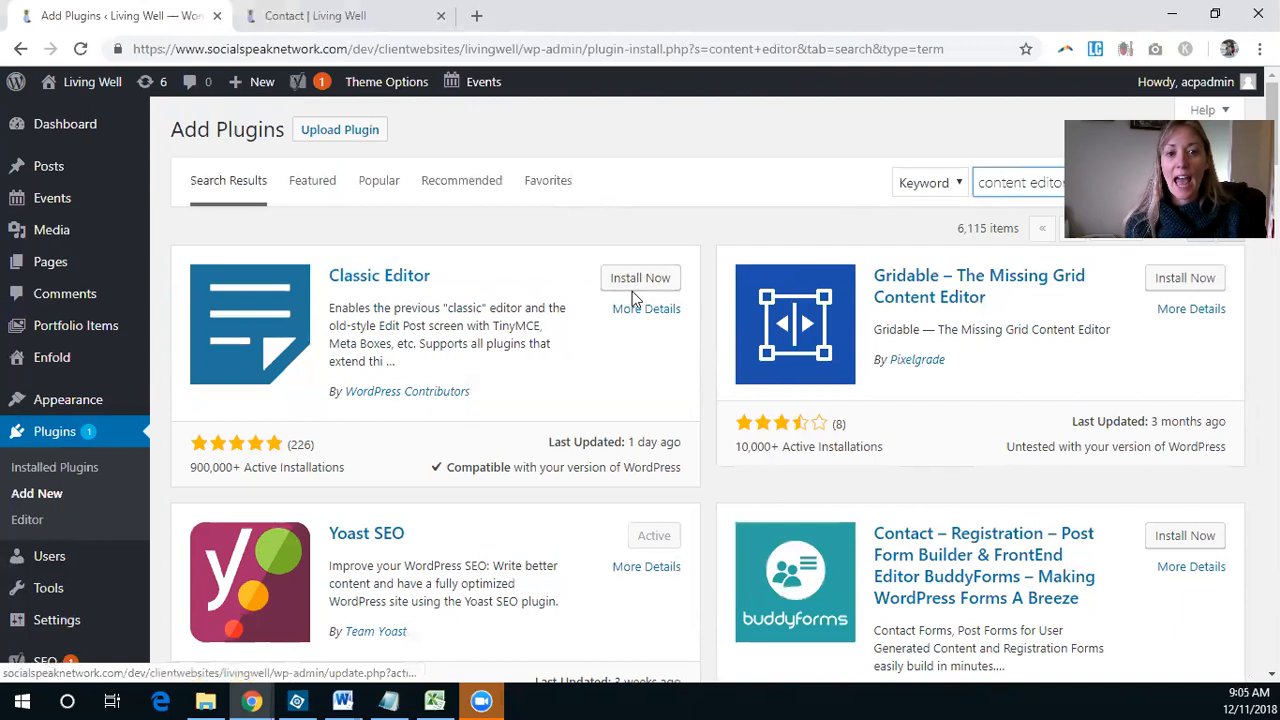
pyautogui.click(640, 277)
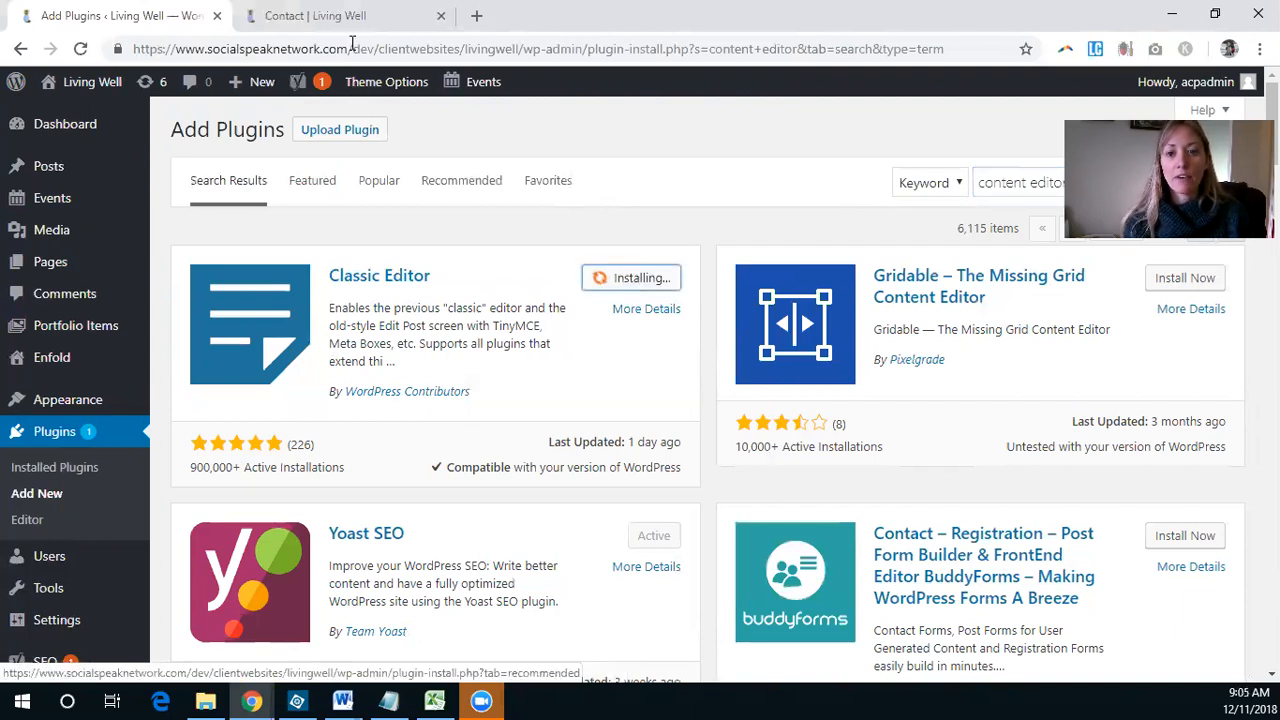
pyautogui.click(314, 15)
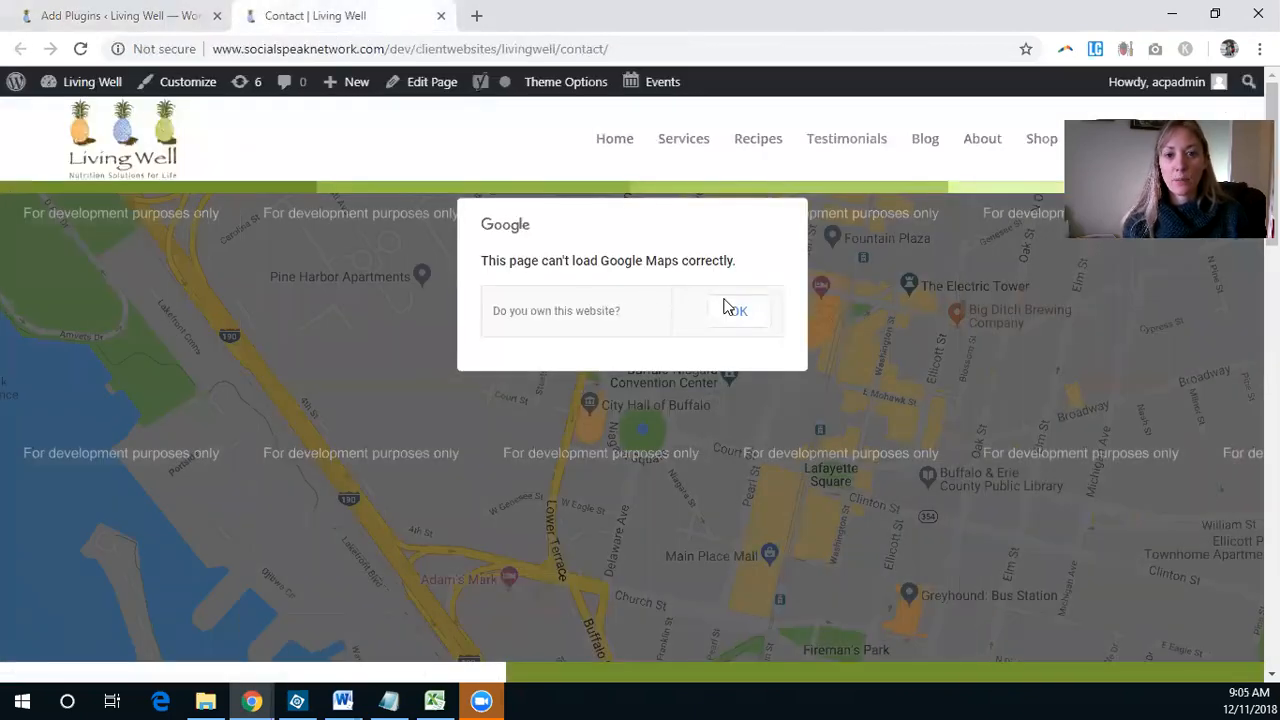
# Close the Google Maps error, scroll the live Contact page, and return to the plugin results
pyautogui.click(738, 310)
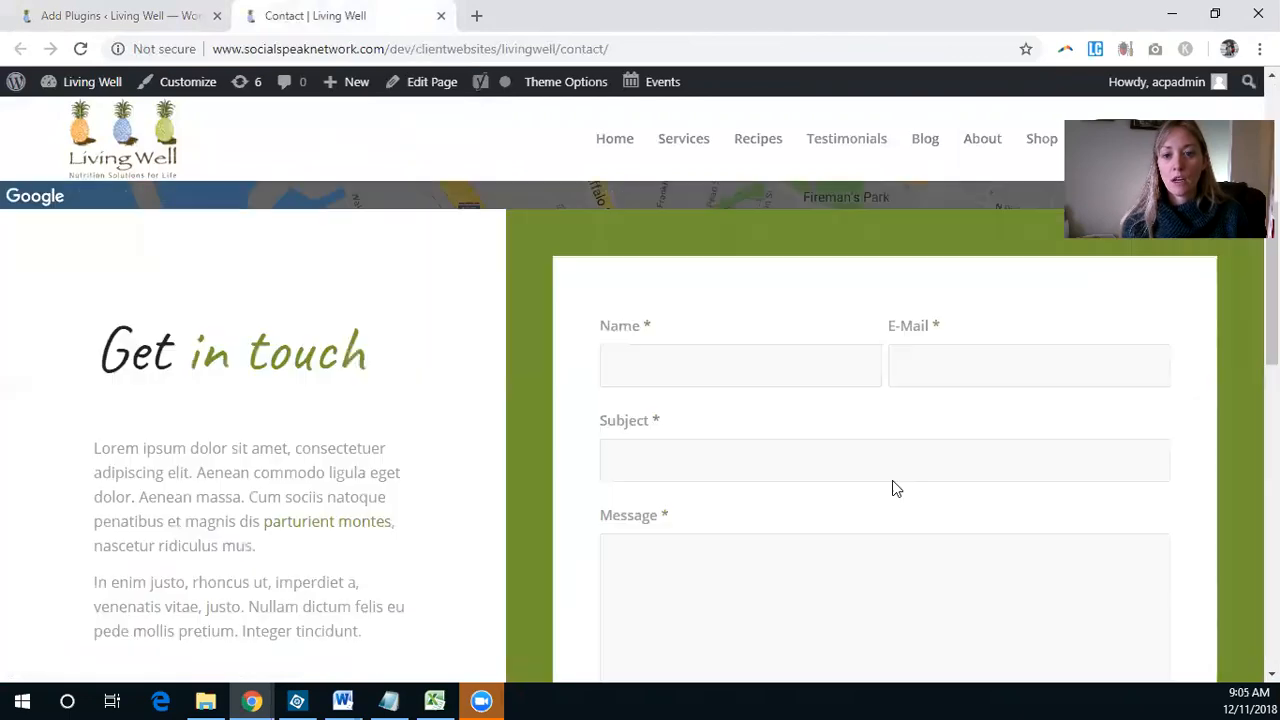
pyautogui.scroll(-3)
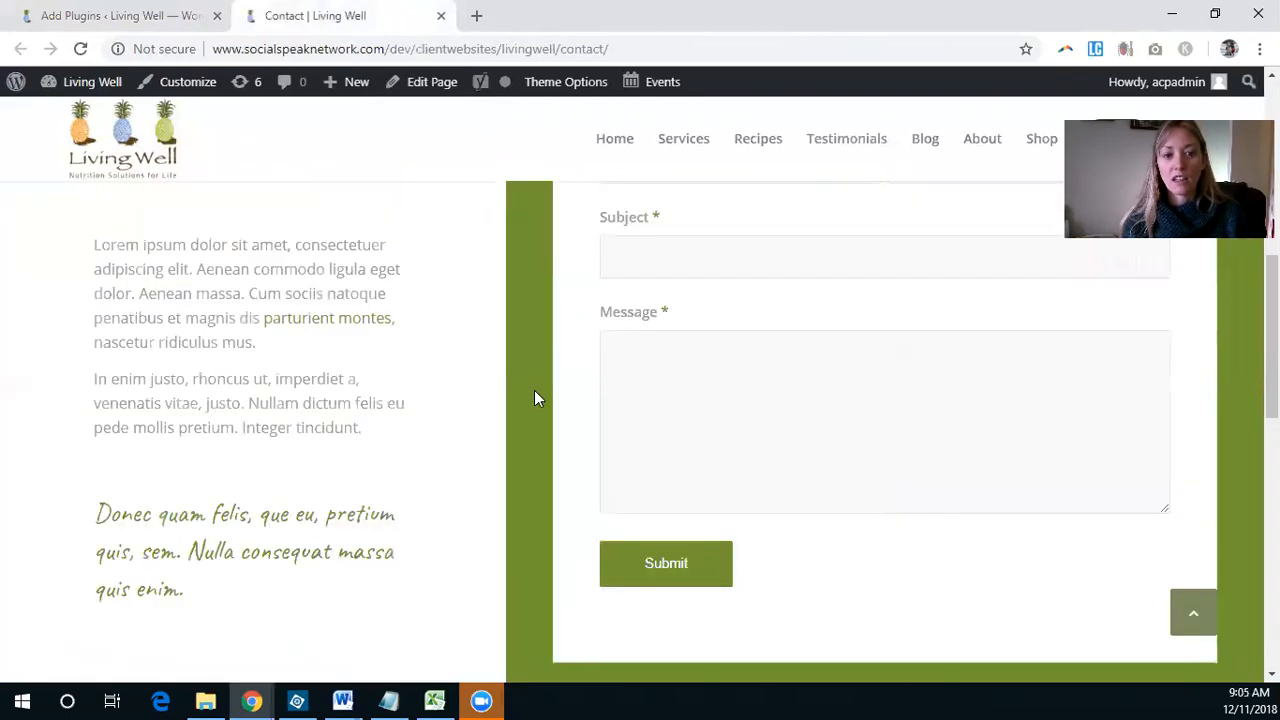
pyautogui.scroll(-3)
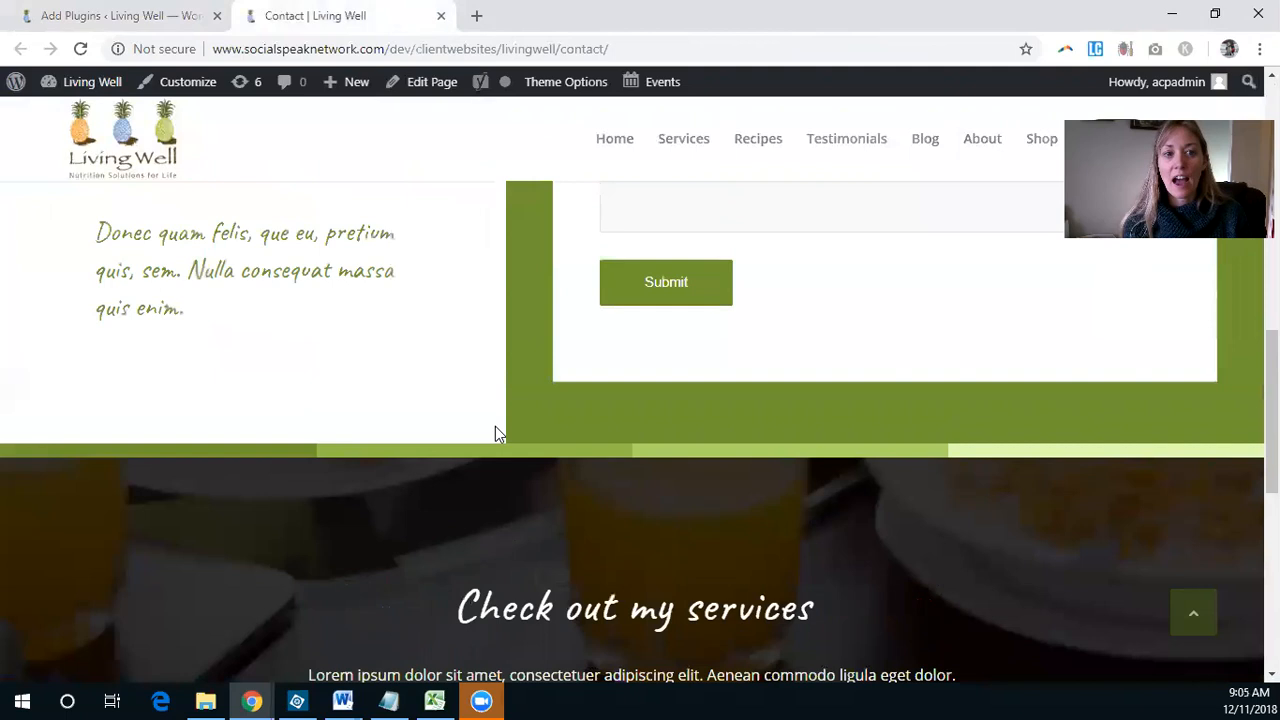
pyautogui.scroll(3)
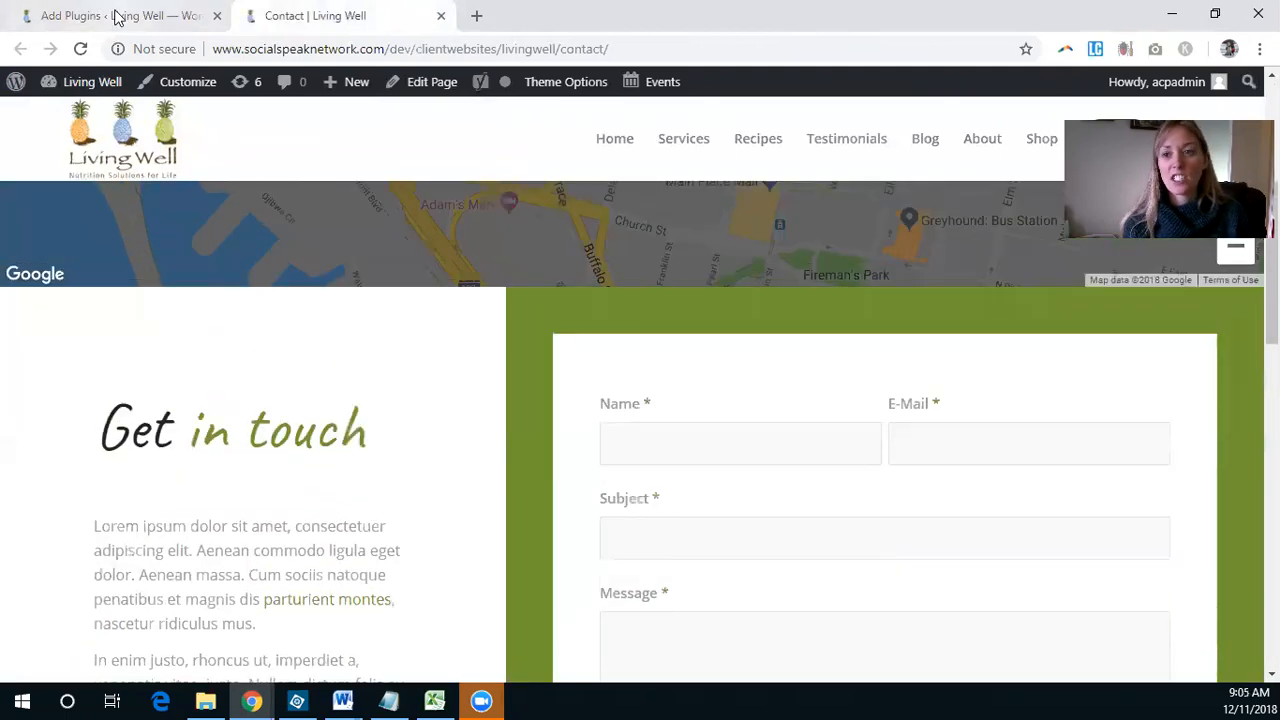
pyautogui.click(110, 15)
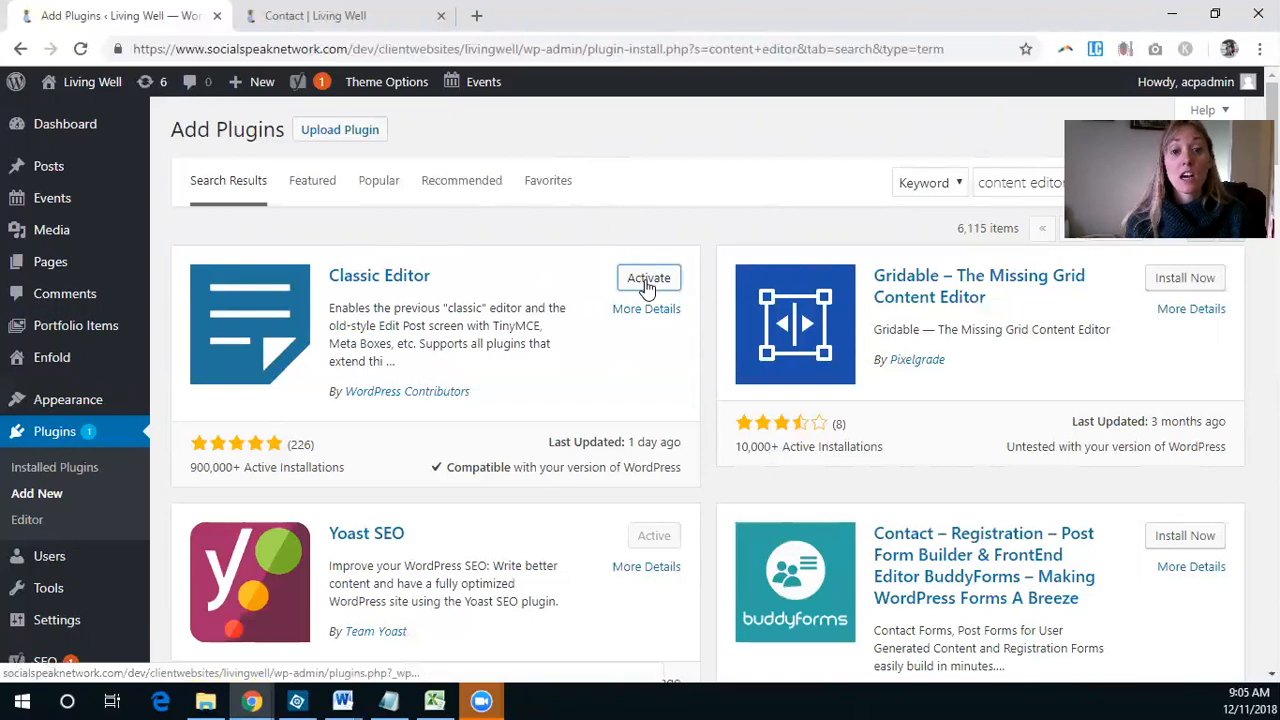
# Activate the Classic Editor plugin and open its Settings link to Writing Settings
pyautogui.click(648, 277)
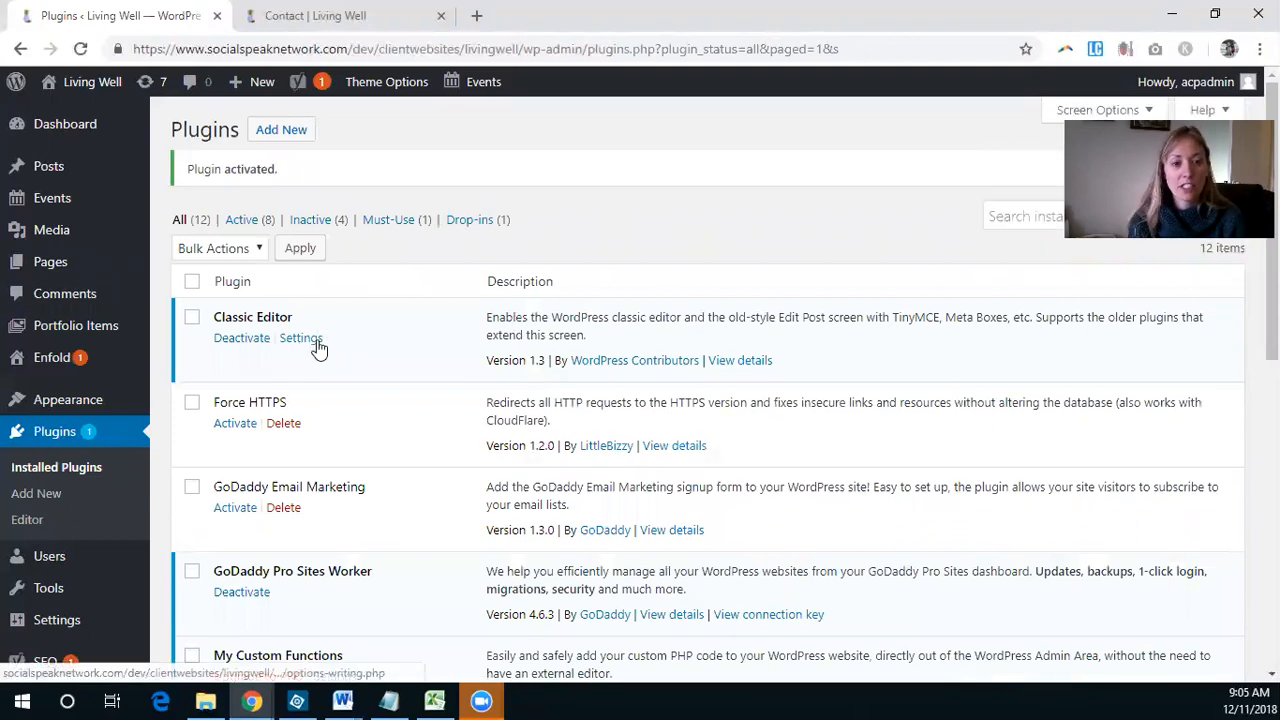
pyautogui.click(300, 337)
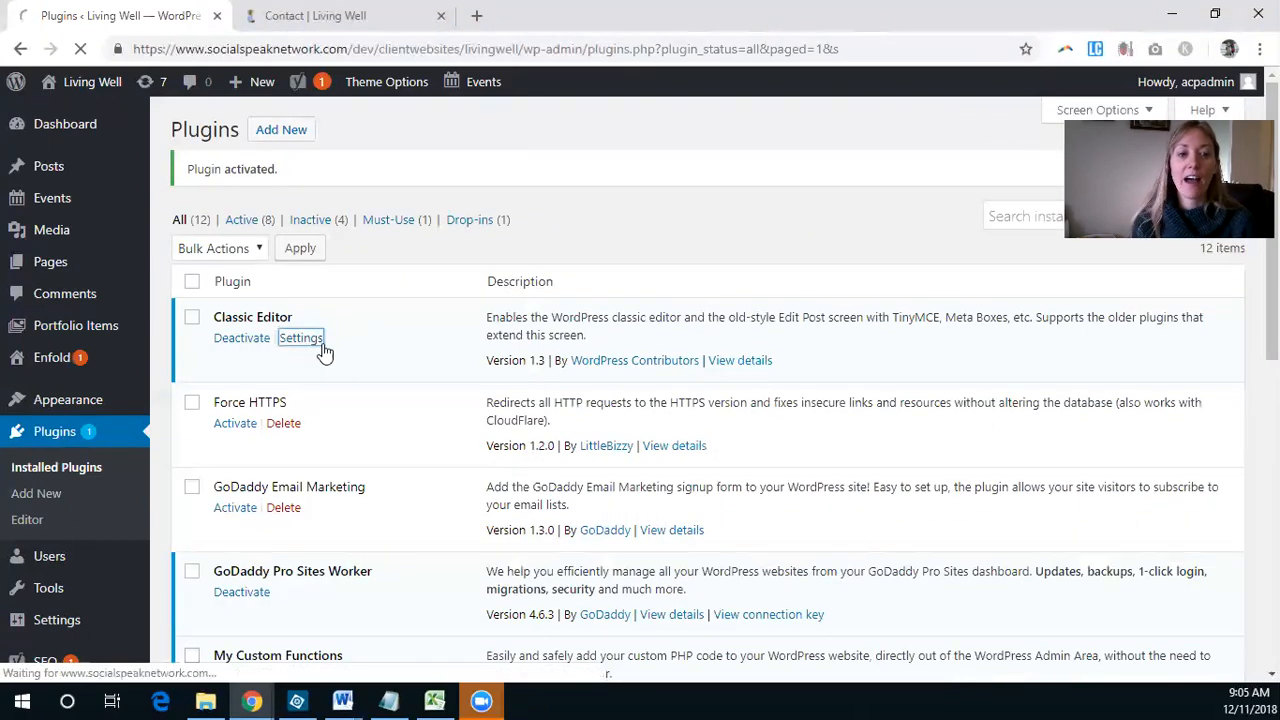
pyautogui.click(300, 337)
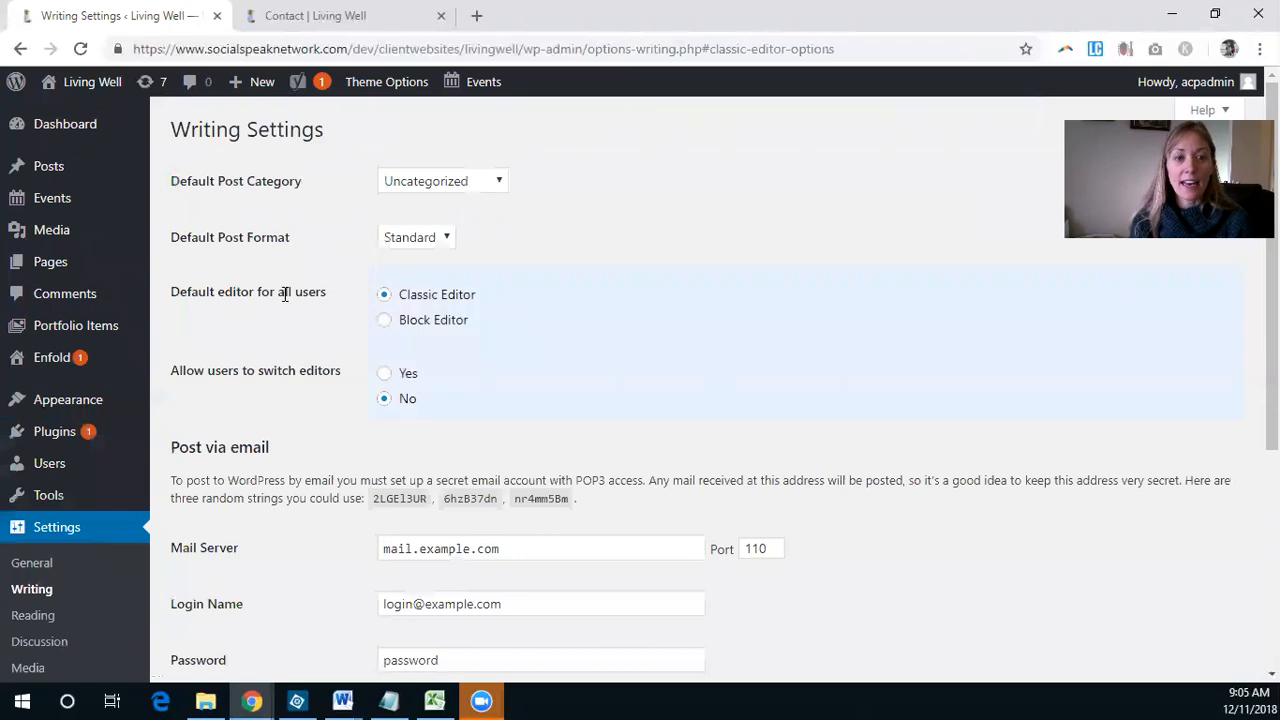
pyautogui.moveTo(174, 294)
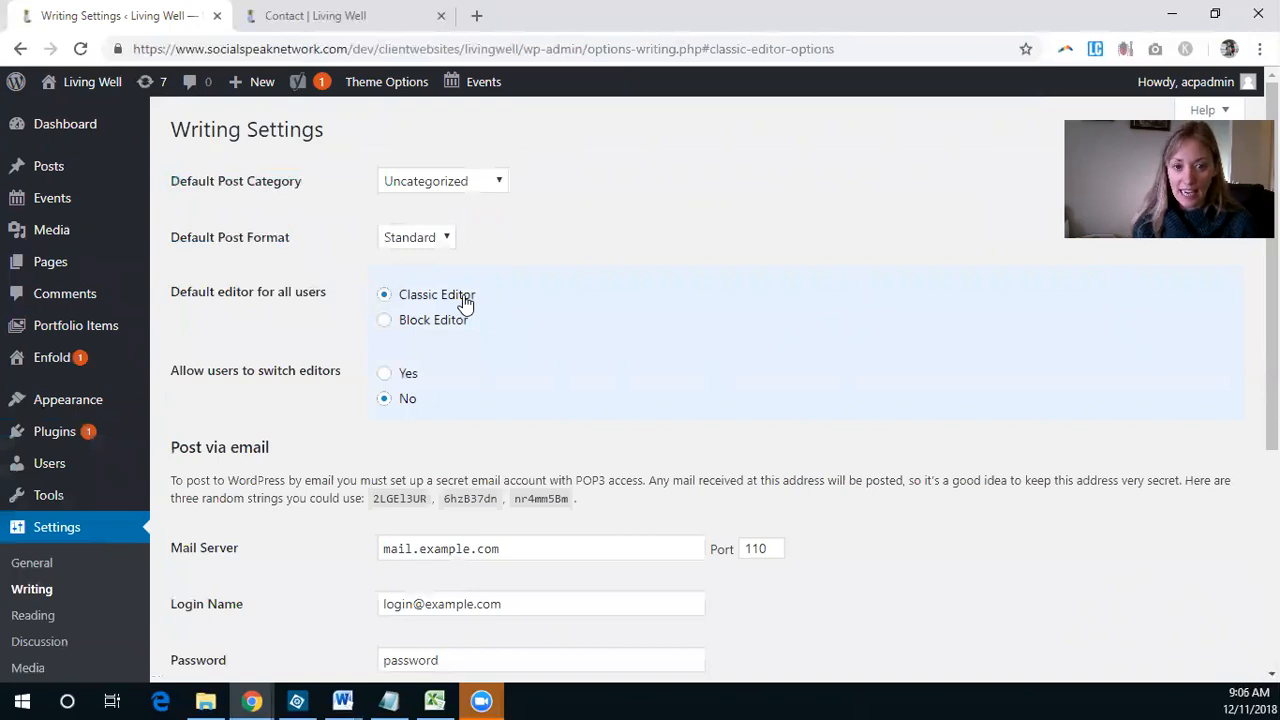
pyautogui.moveTo(535, 485)
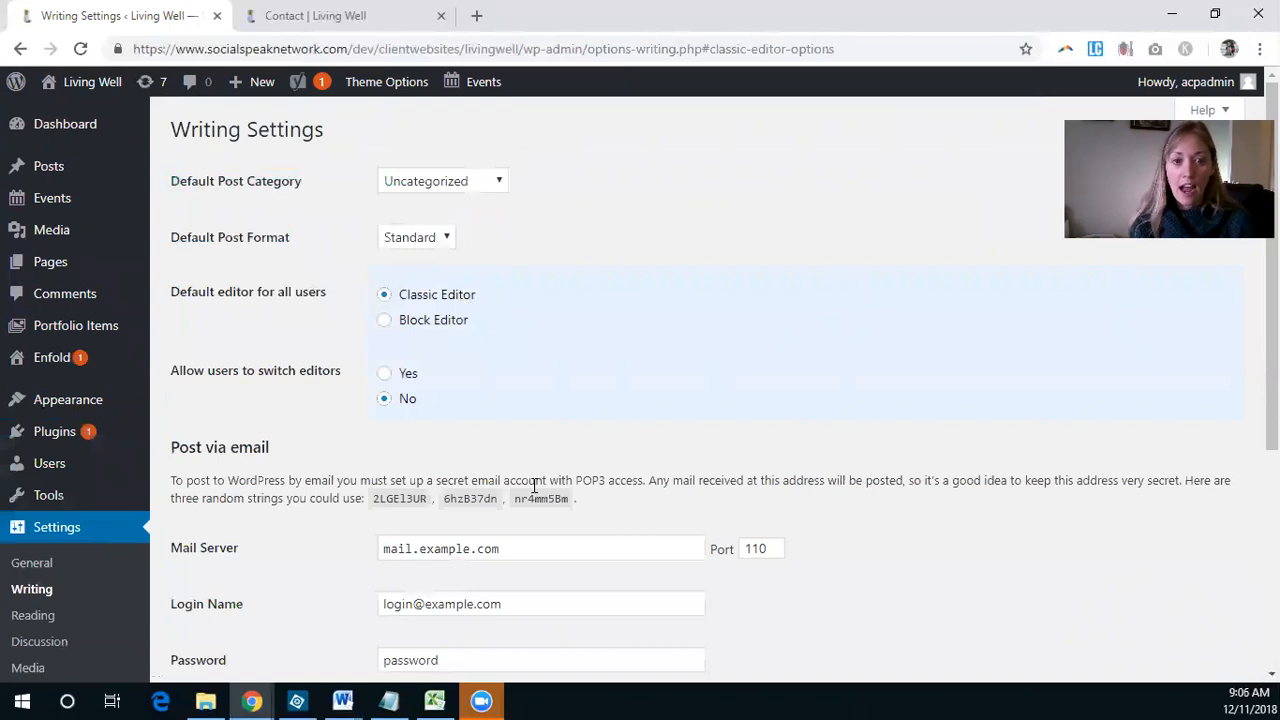
pyautogui.moveTo(343, 392)
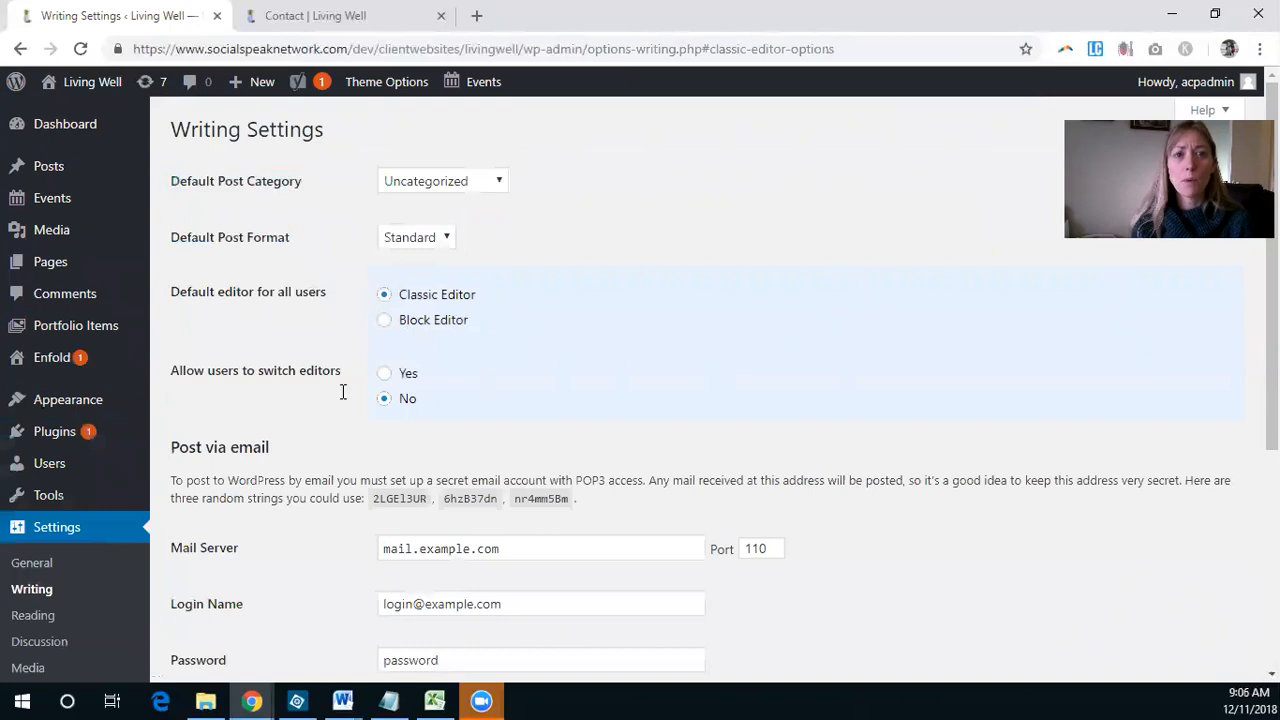
pyautogui.moveTo(428, 390)
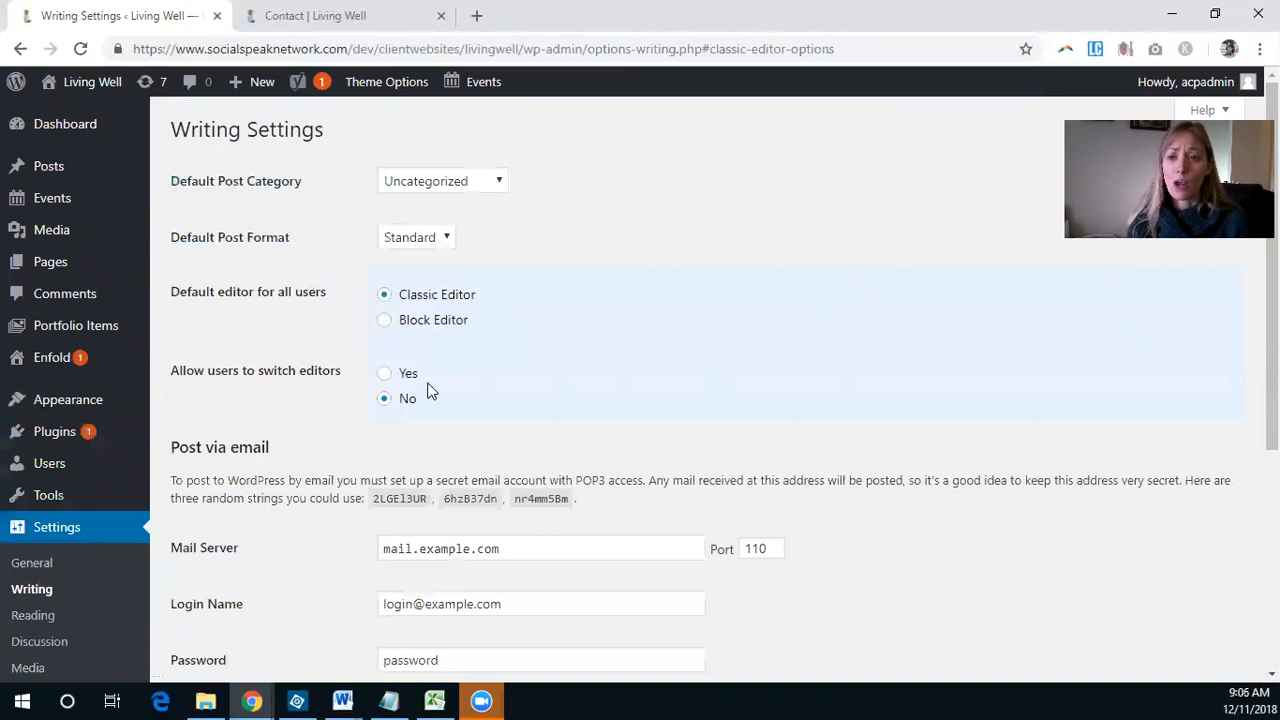
pyautogui.moveTo(413, 405)
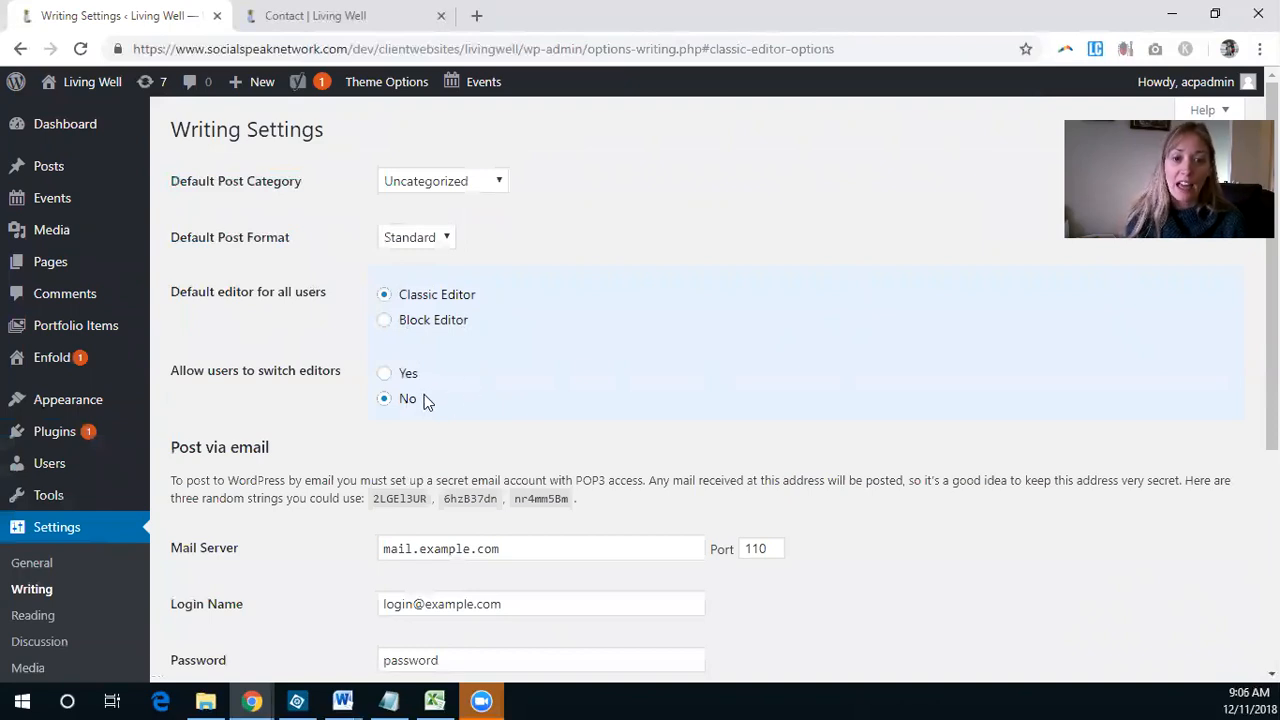
# Save Writing Settings with Classic Editor as default and switching set to No
pyautogui.scroll(-3)
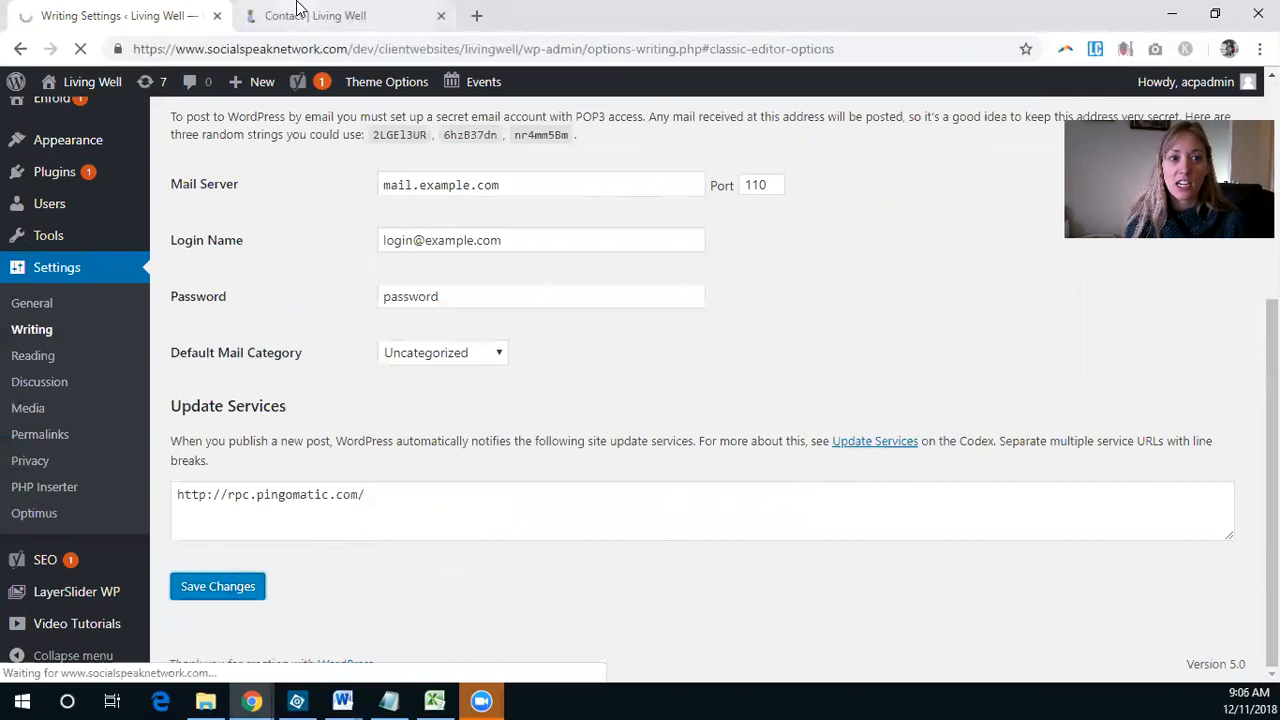
pyautogui.click(217, 586)
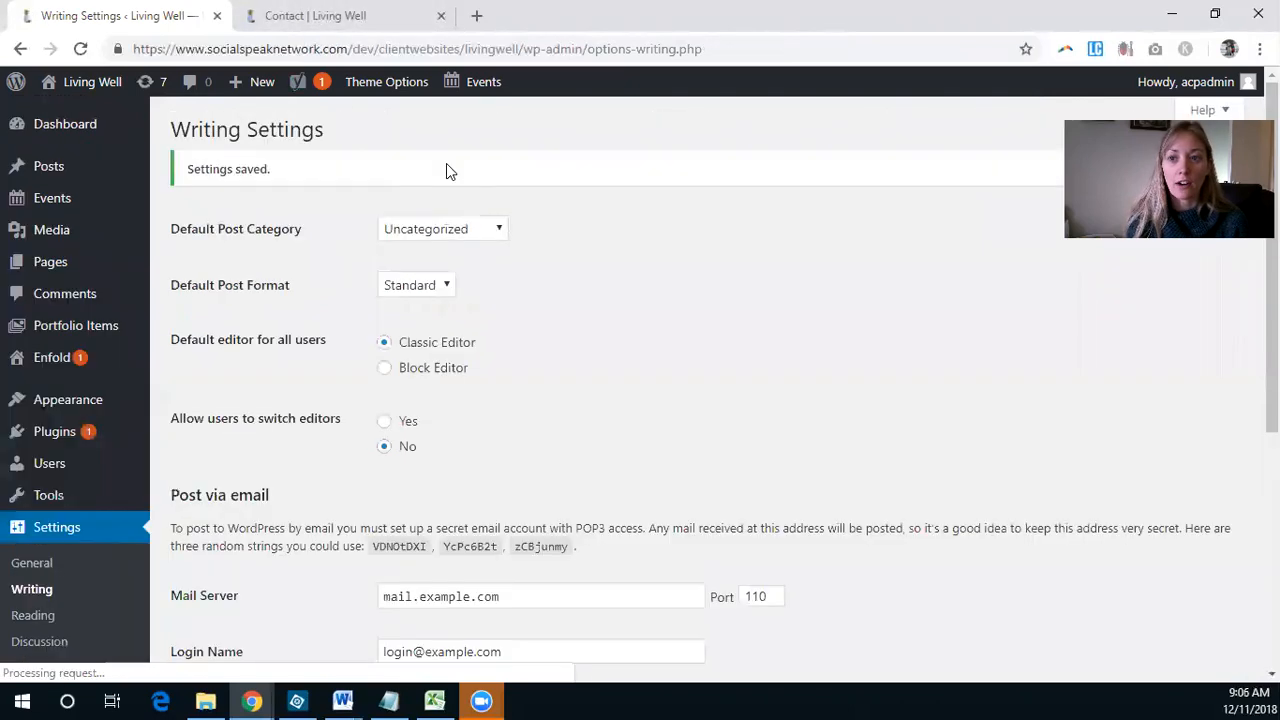
pyautogui.click(315, 15)
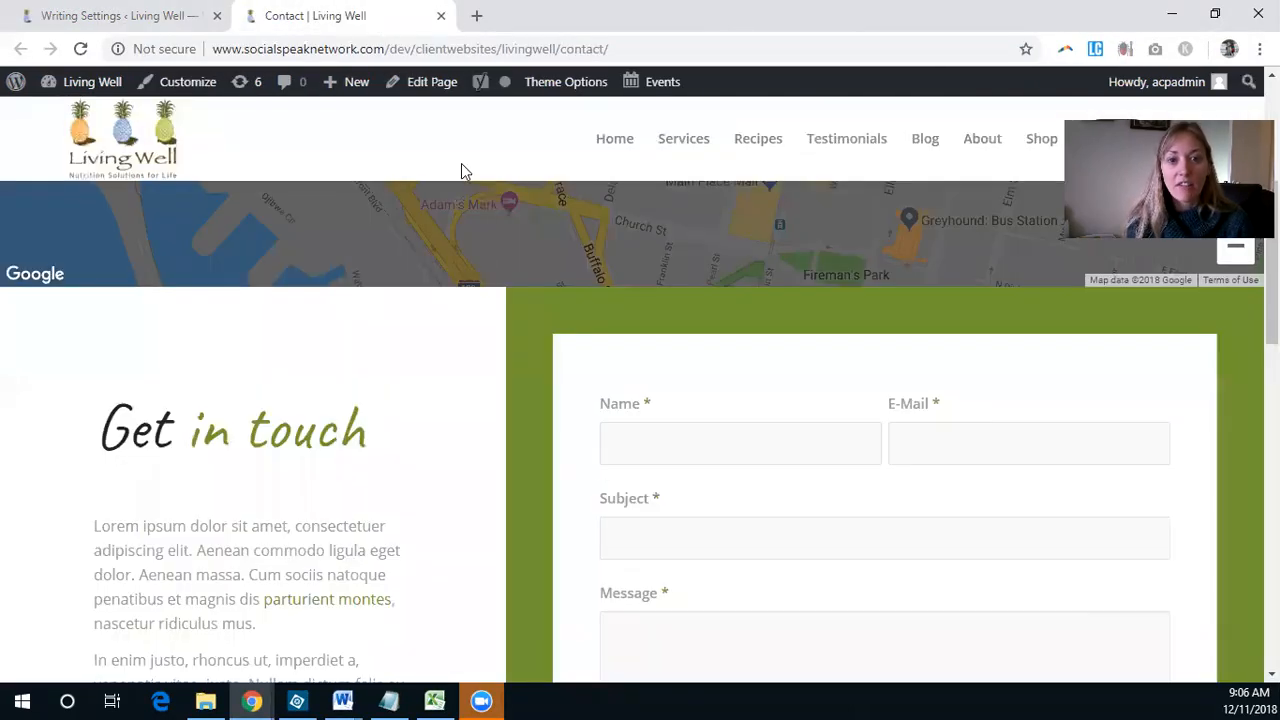
# Edit the Contact page and check that the Avia Layout Builder elements load
pyautogui.click(432, 82)
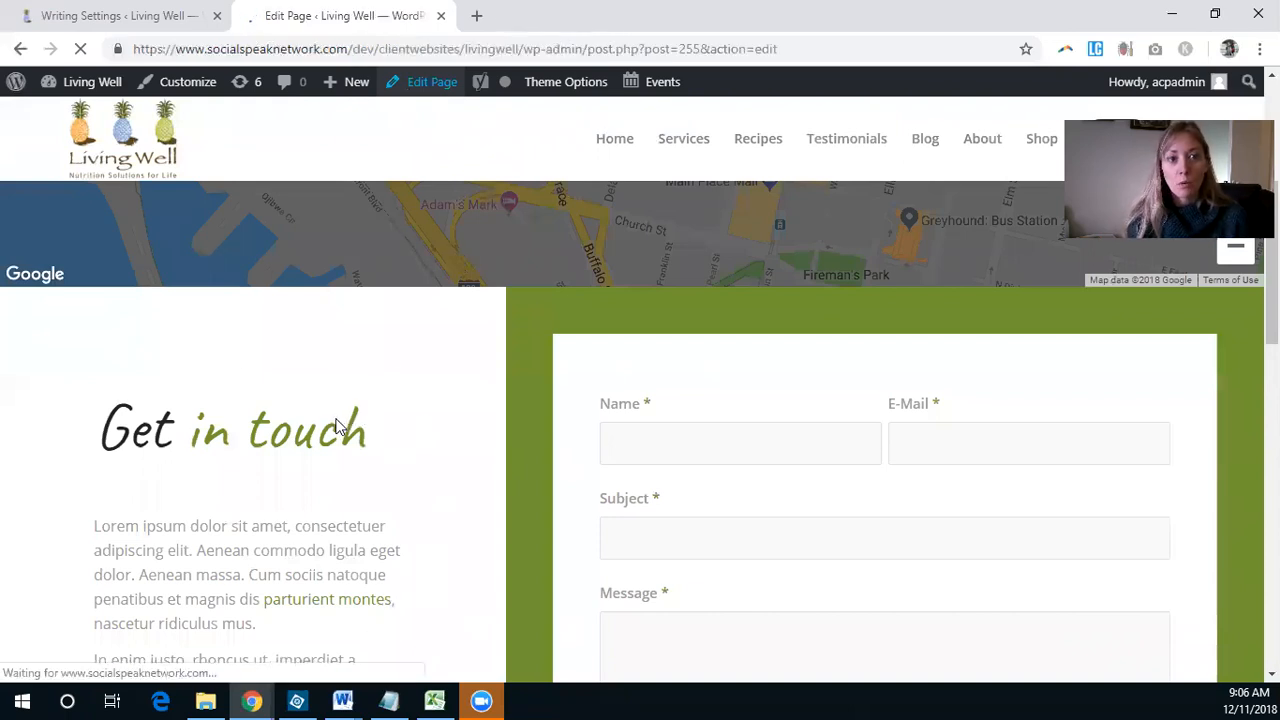
pyautogui.click(431, 81)
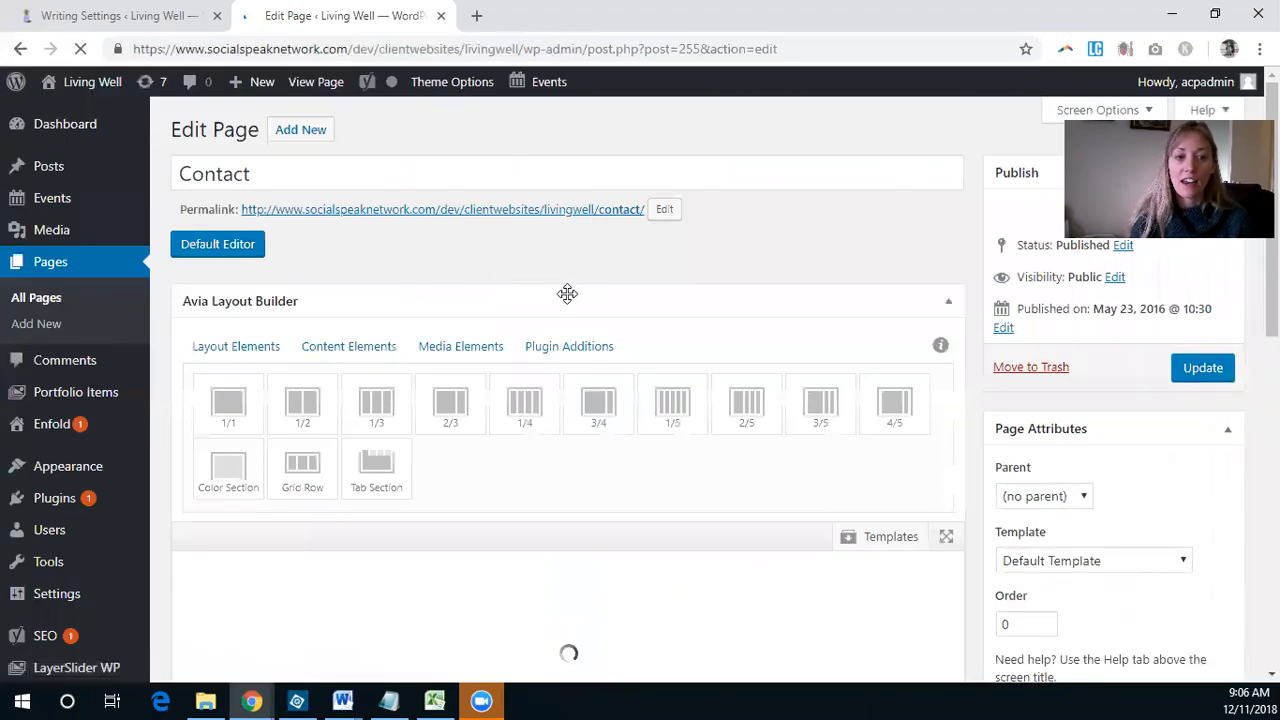
pyautogui.moveTo(588, 298)
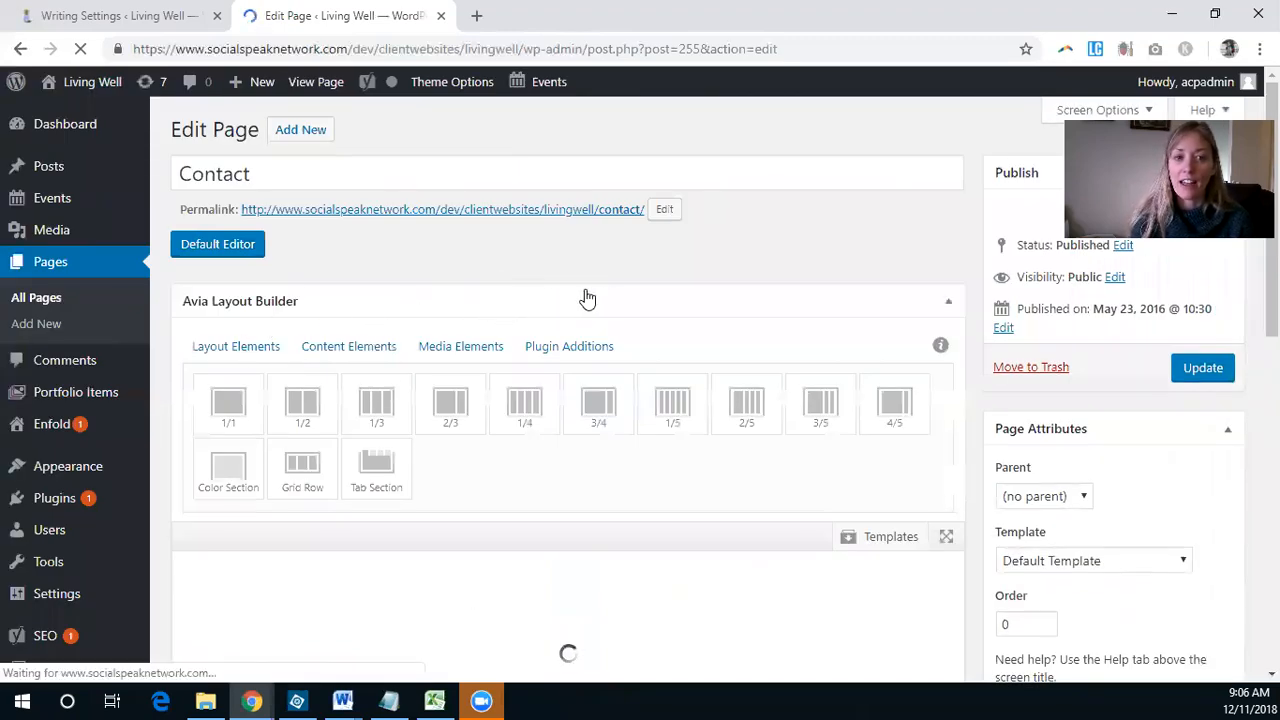
pyautogui.scroll(-3)
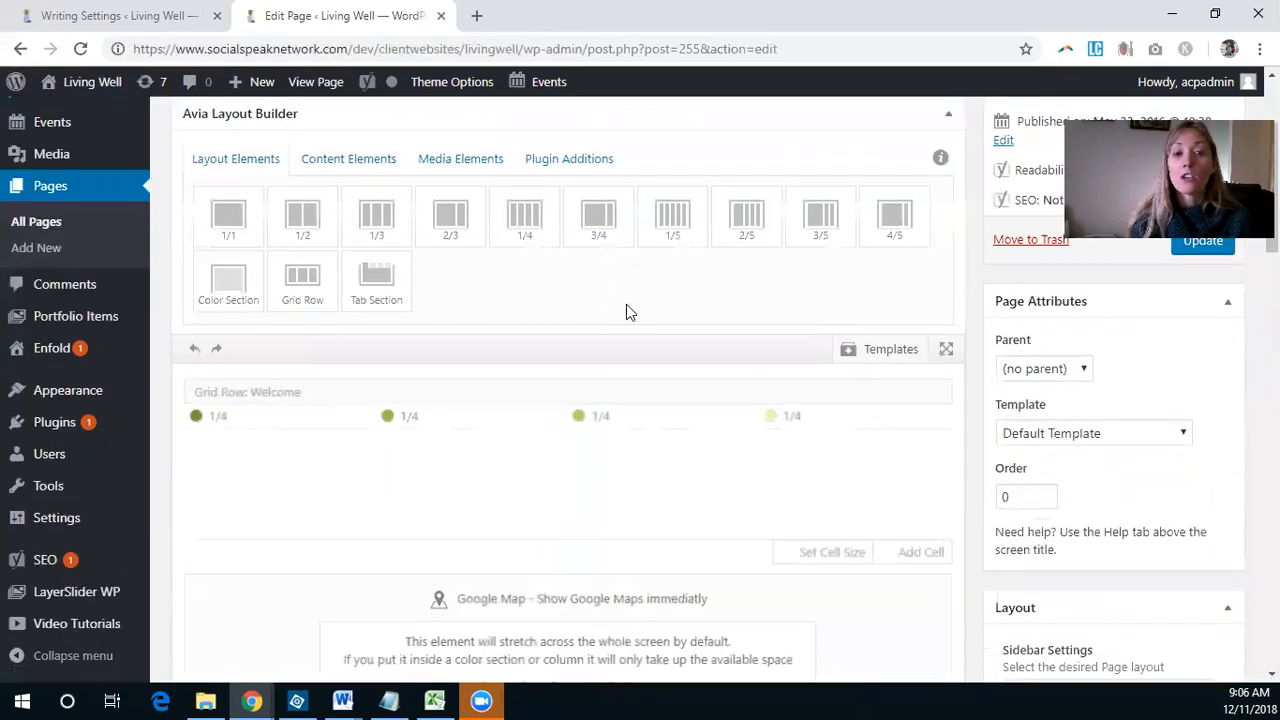
pyautogui.scroll(3)
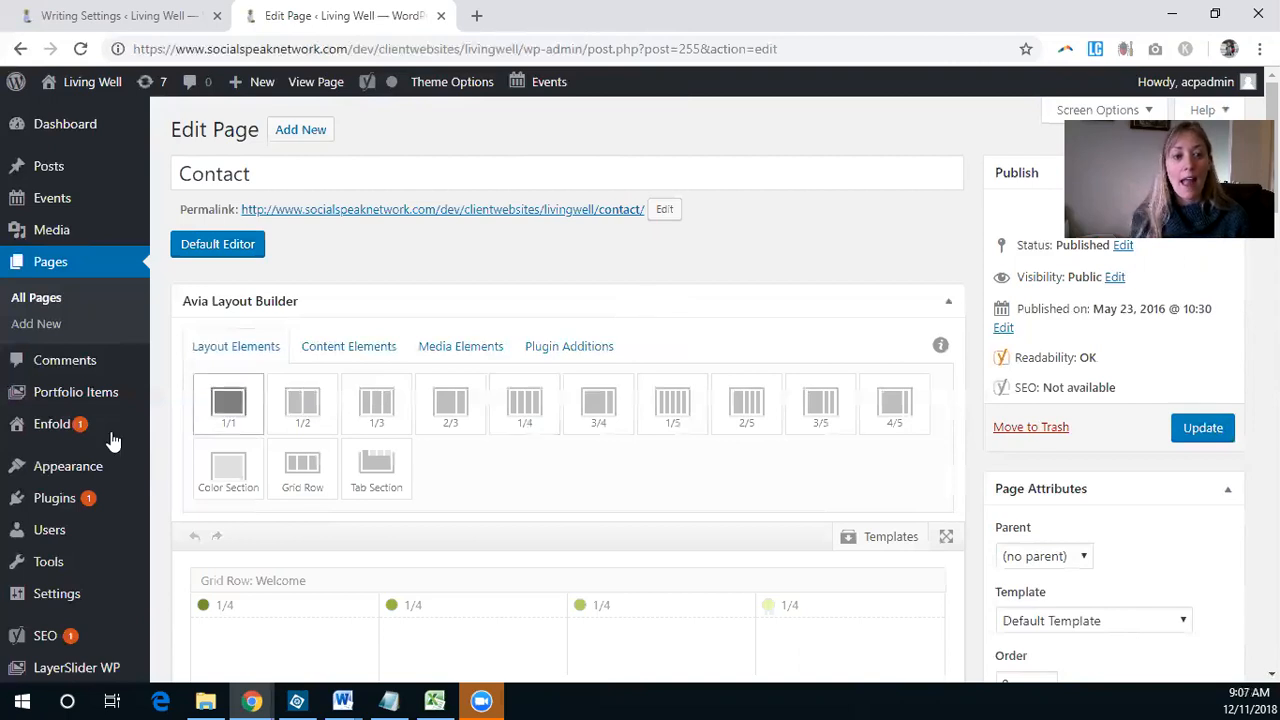
pyautogui.moveTo(52, 424)
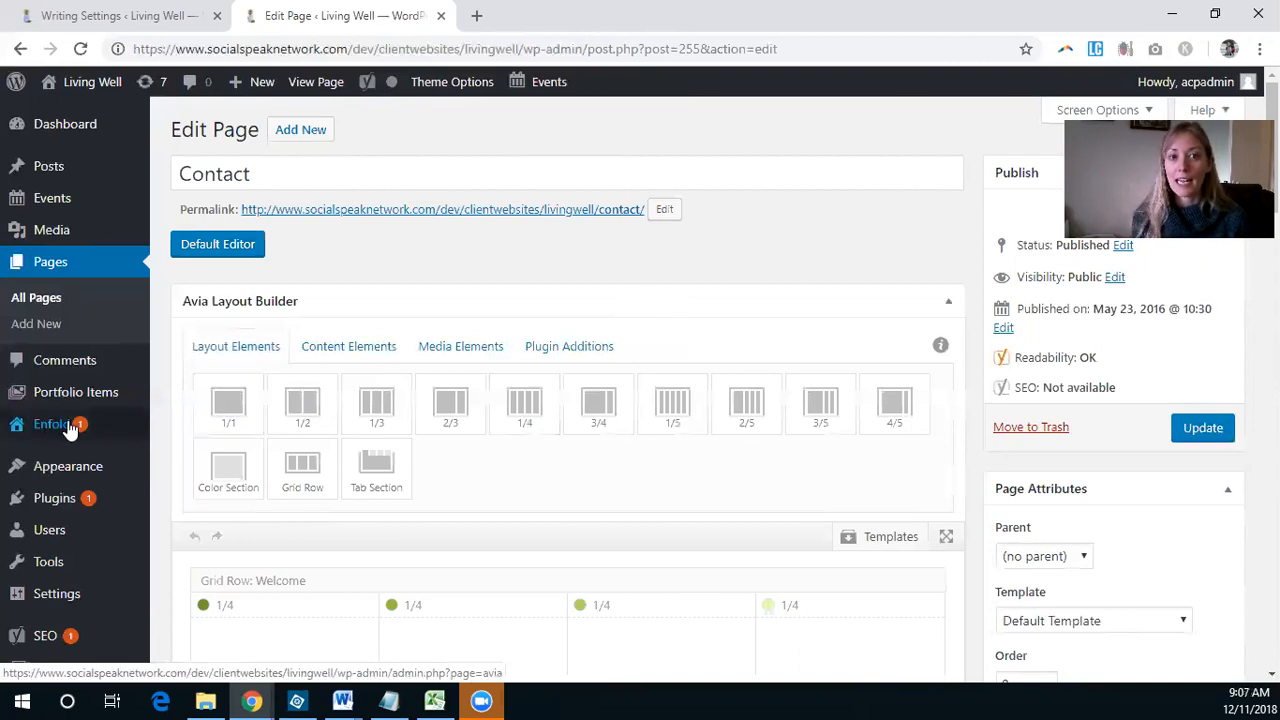